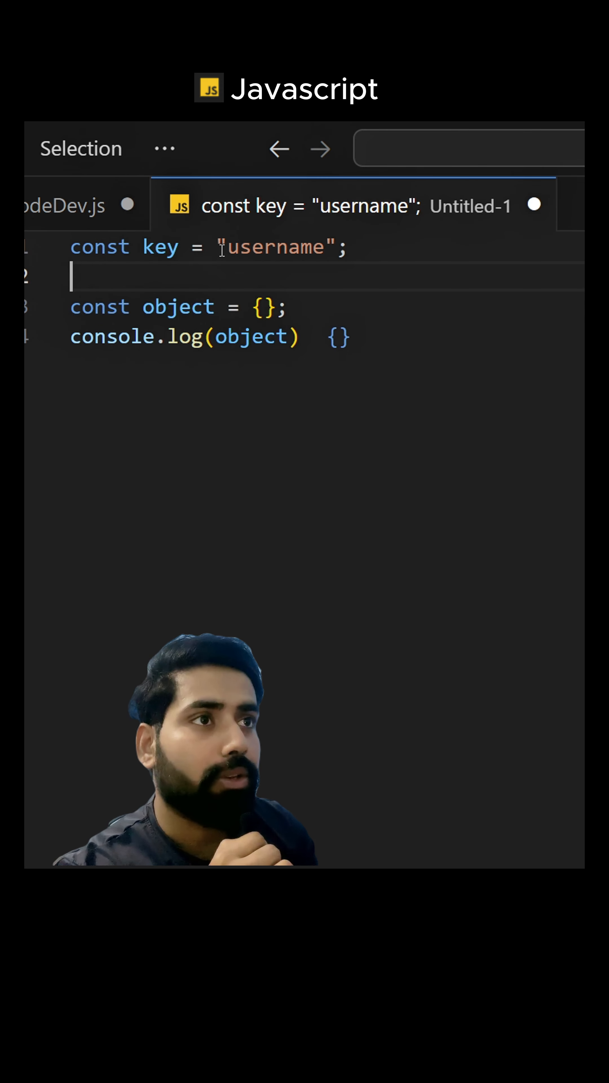
Declare const value = "DeCodeDev"; on line 2 below the key declaration.
type("const value = \"DeCodeDev\";")
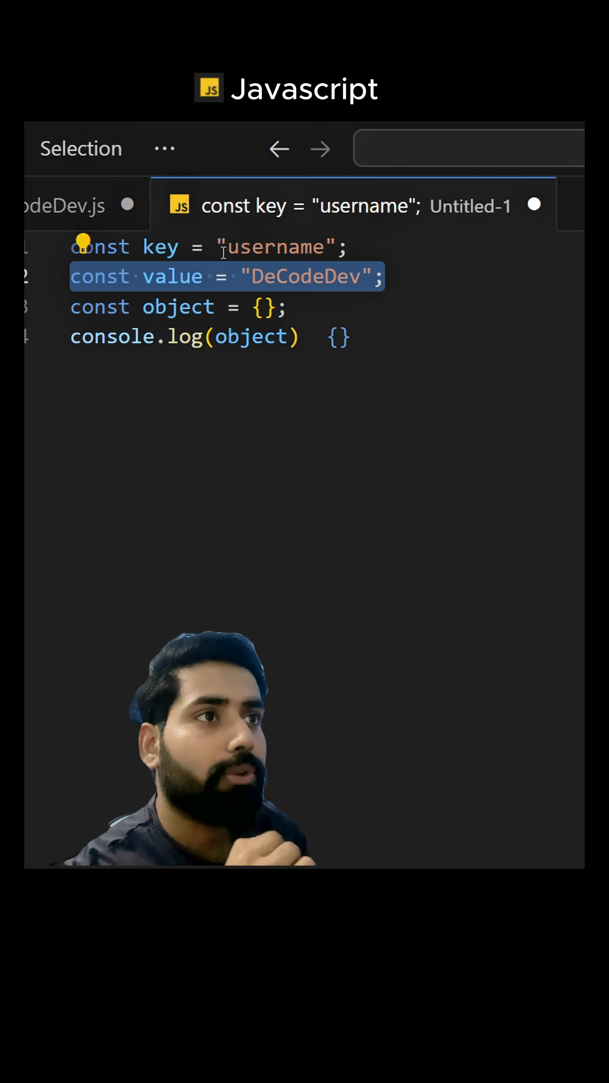
left_click(387, 276)
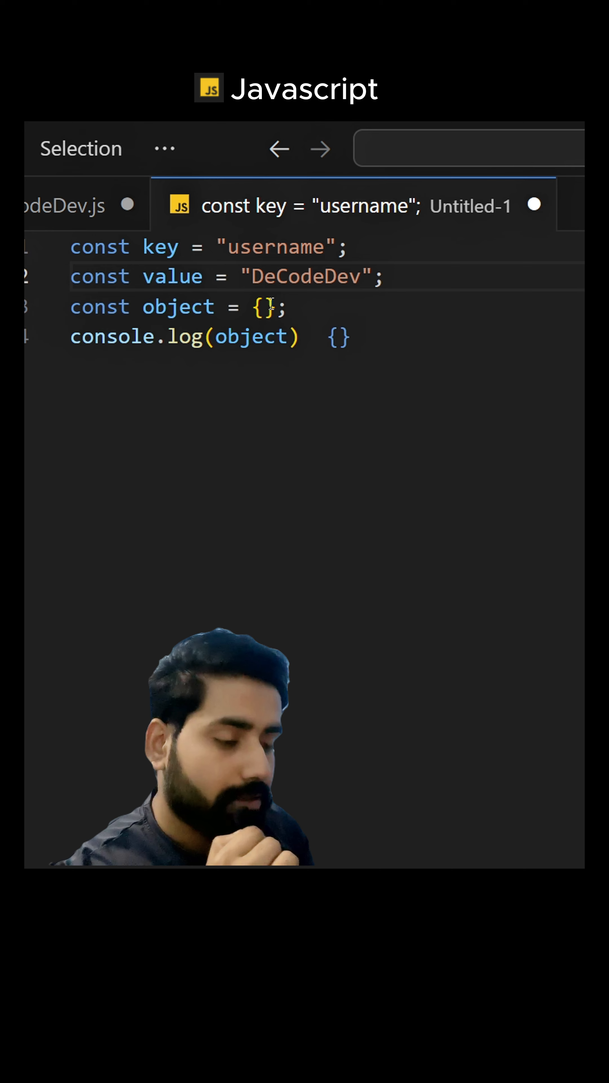
Add a key:value, property inside the braces of const object = { }.
key("Enter")
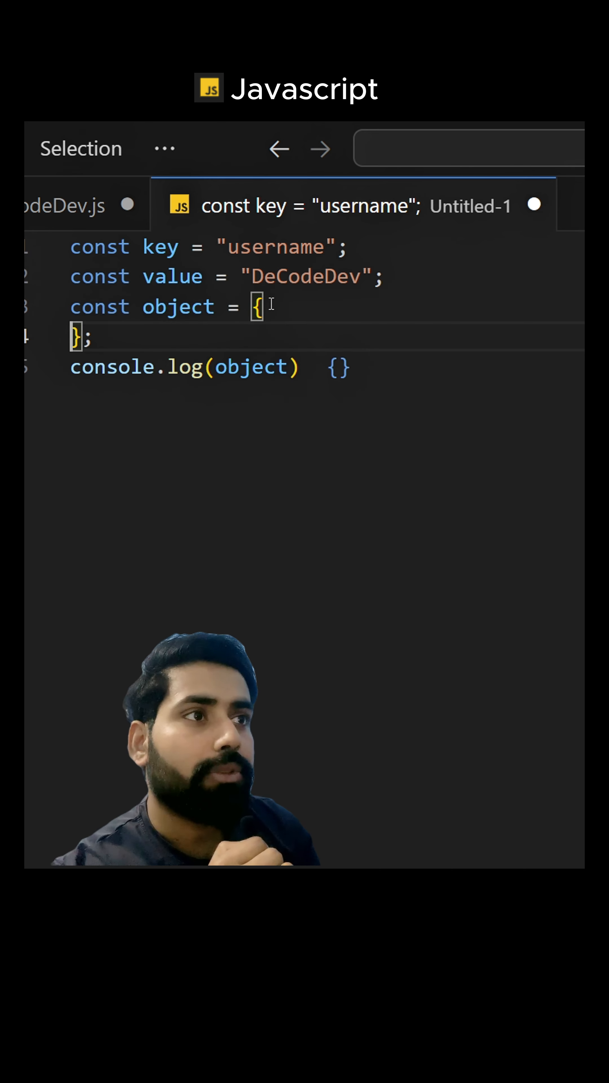
type("key:value,")
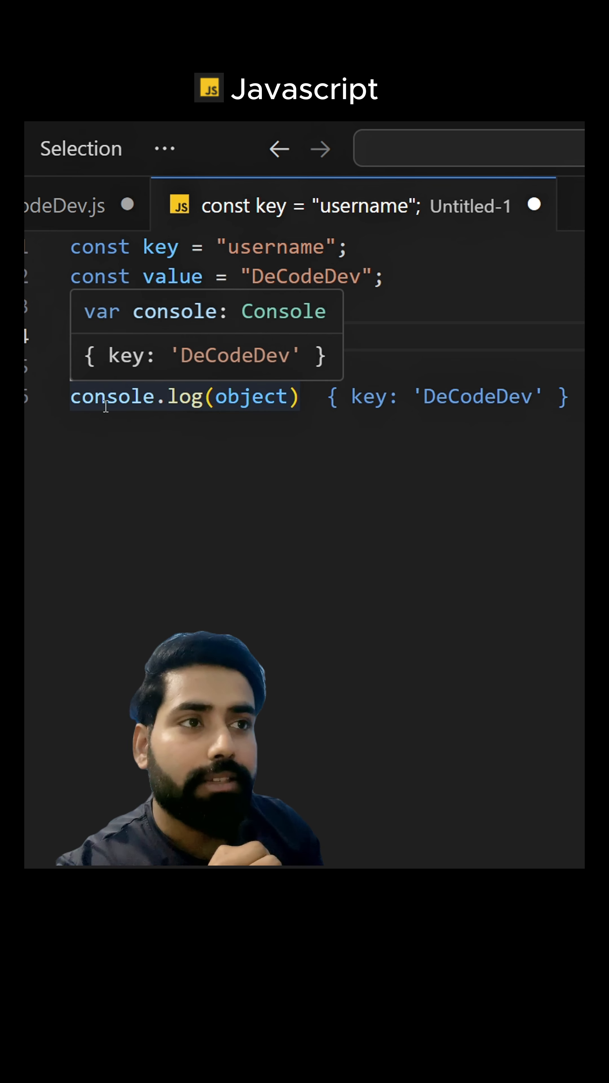
type("const object = {")
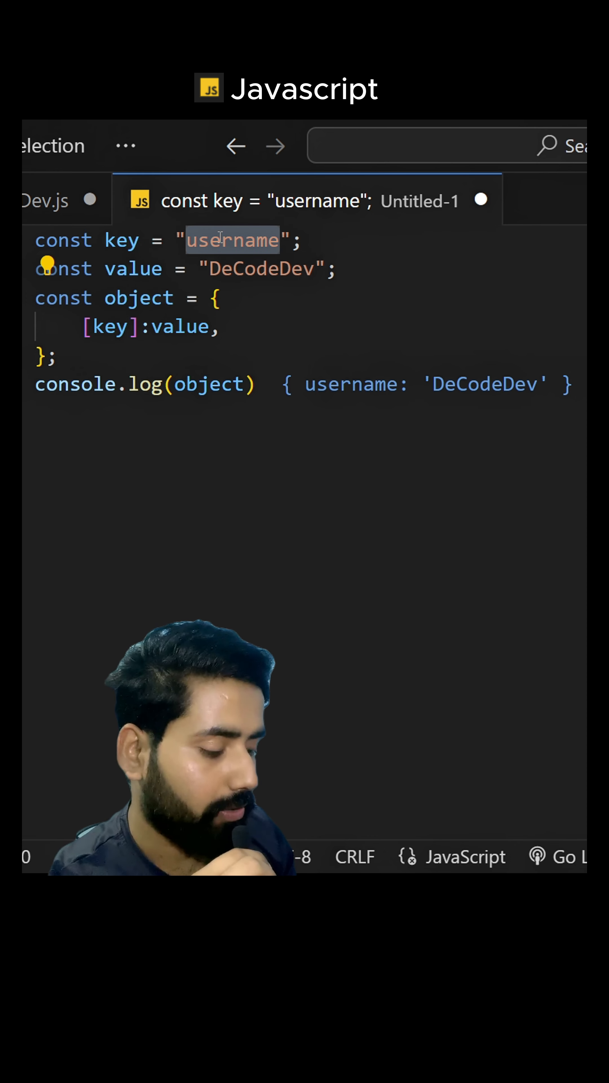
Change the key string from "username" to "name".
type("name")
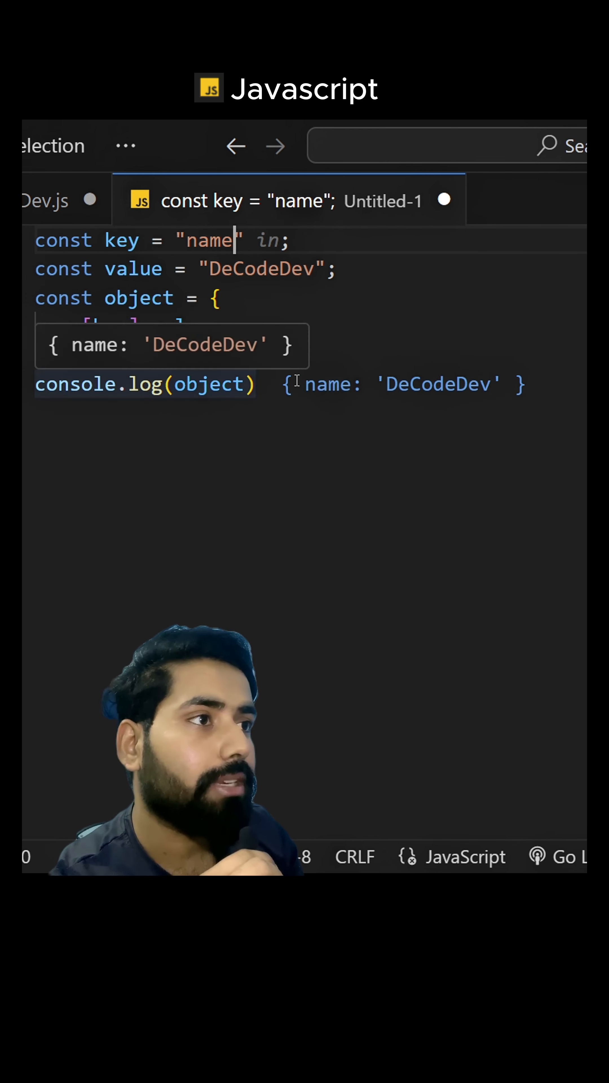